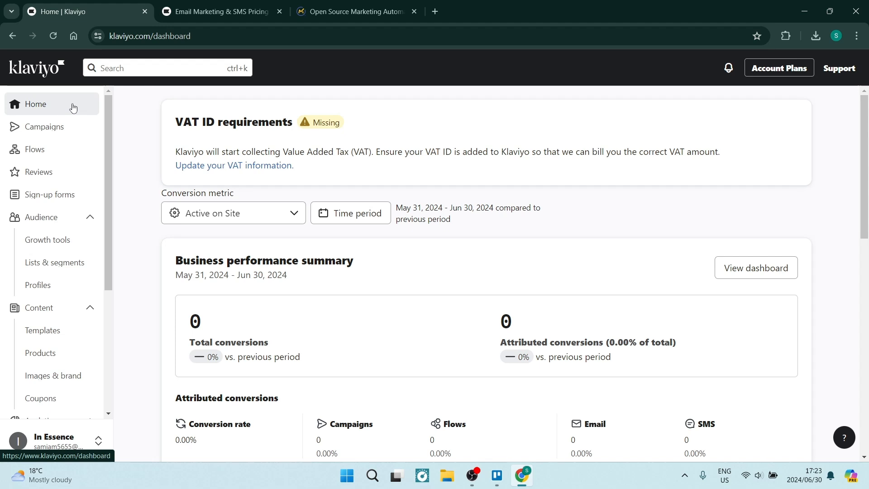
pyautogui.moveTo(44, 126)
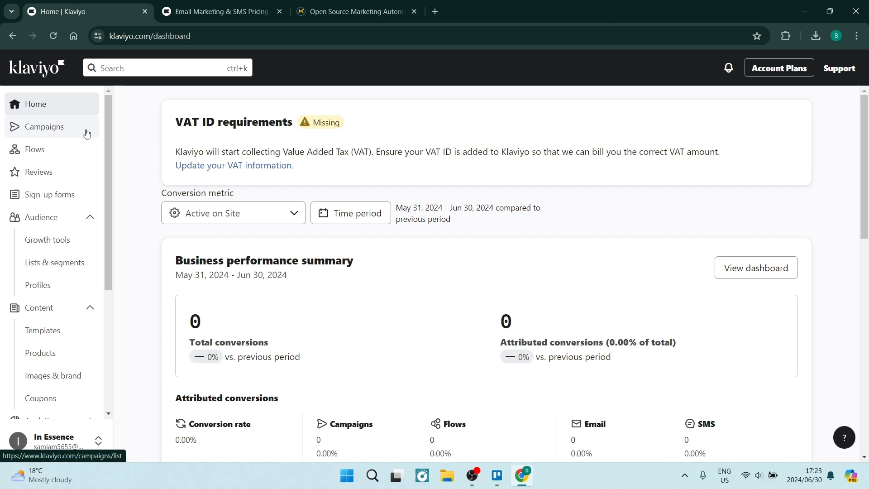
# Go to Flows and start a new flow from the flow library
pyautogui.click(35, 149)
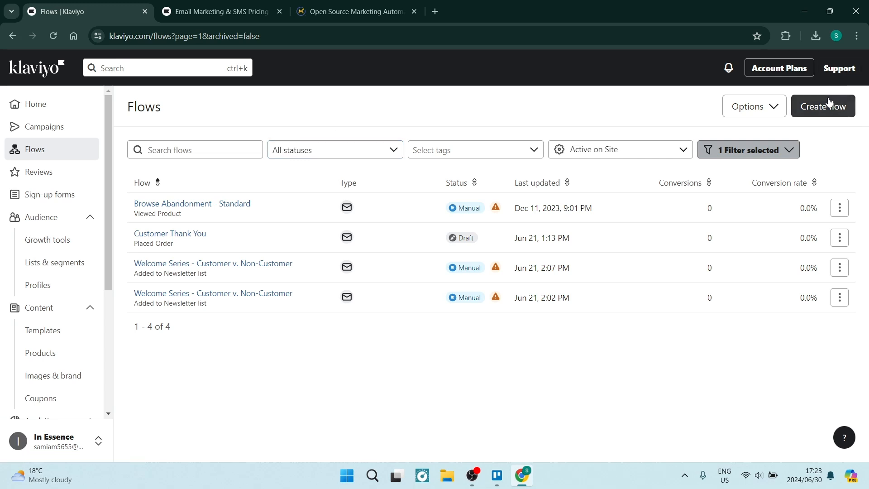
pyautogui.click(823, 106)
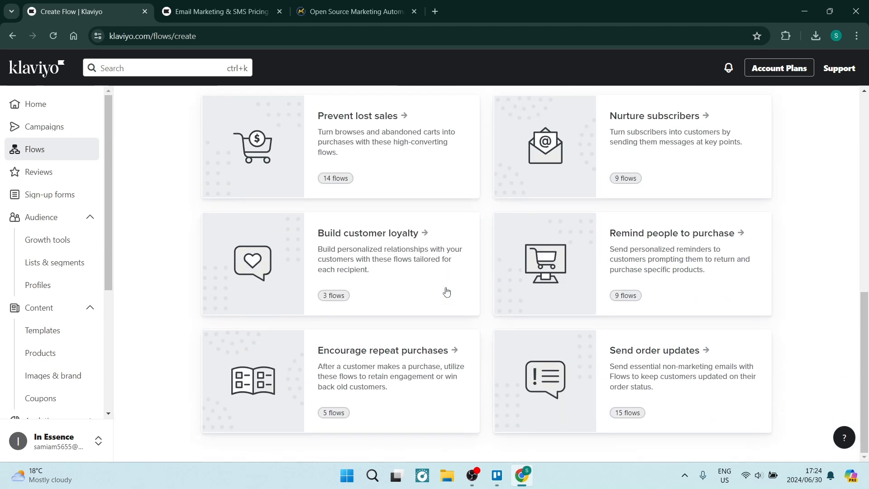
pyautogui.moveTo(620, 235)
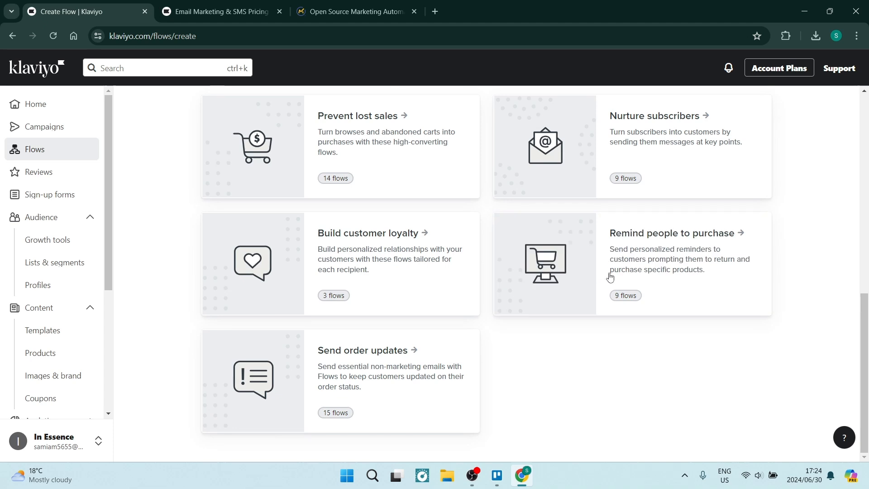
pyautogui.moveTo(630, 279)
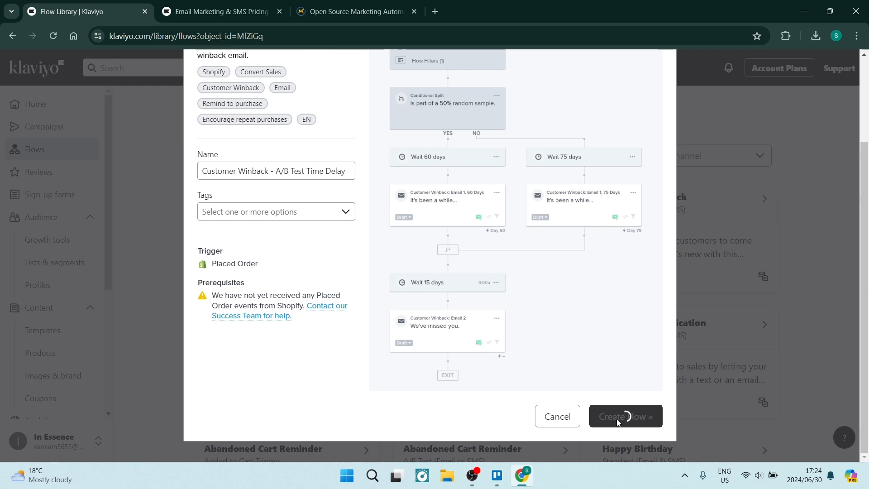
# Create the Customer Winback A/B Test Time Delay flow and inspect its 50% random split
pyautogui.click(625, 416)
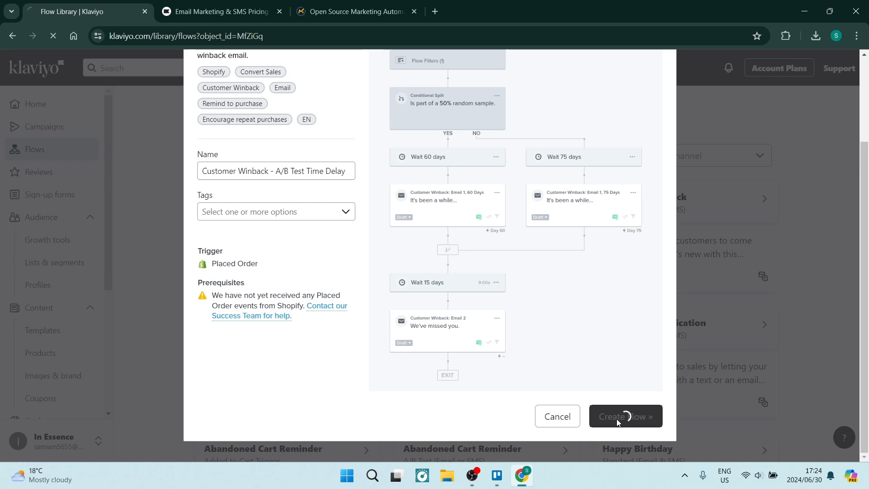
pyautogui.click(625, 417)
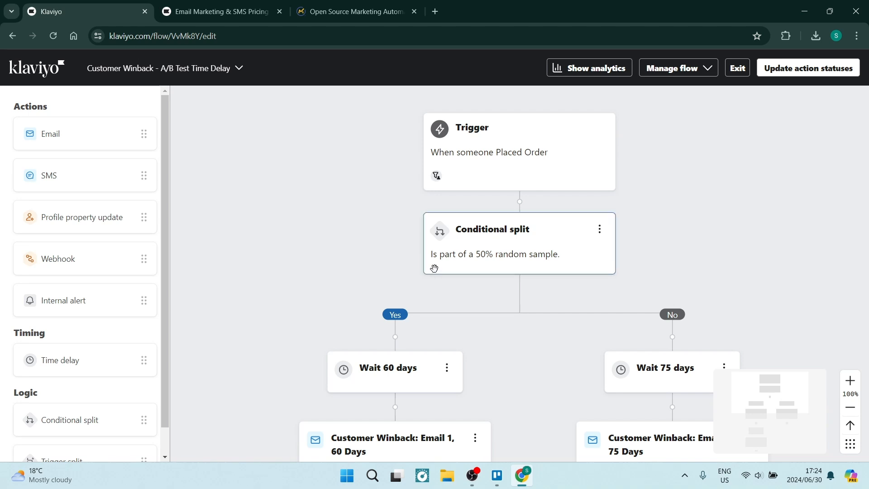
pyautogui.click(493, 244)
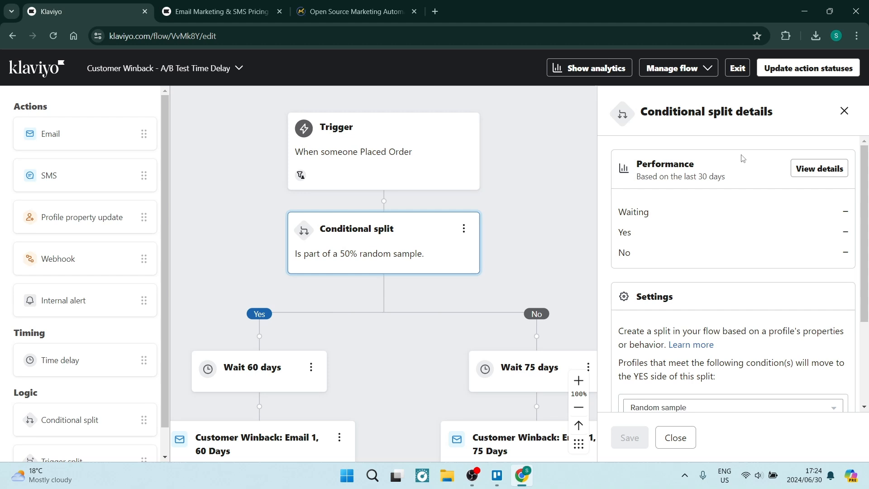
pyautogui.moveTo(701, 222)
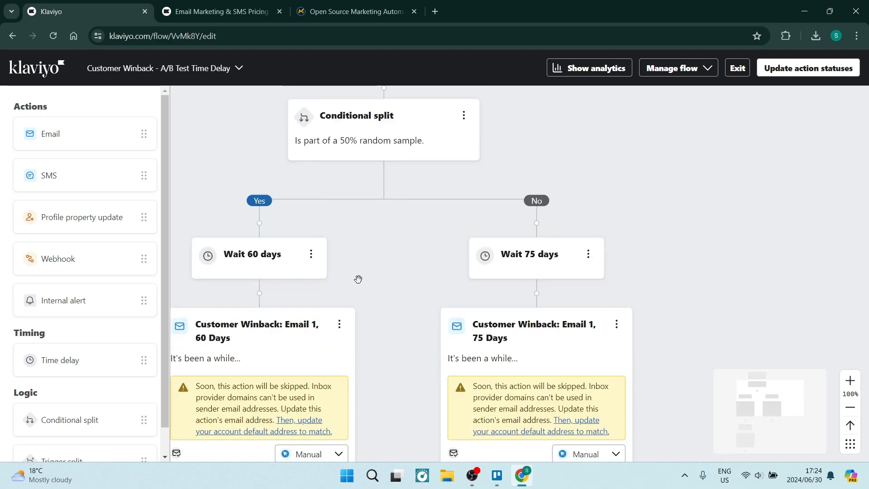
pyautogui.scroll(-3)
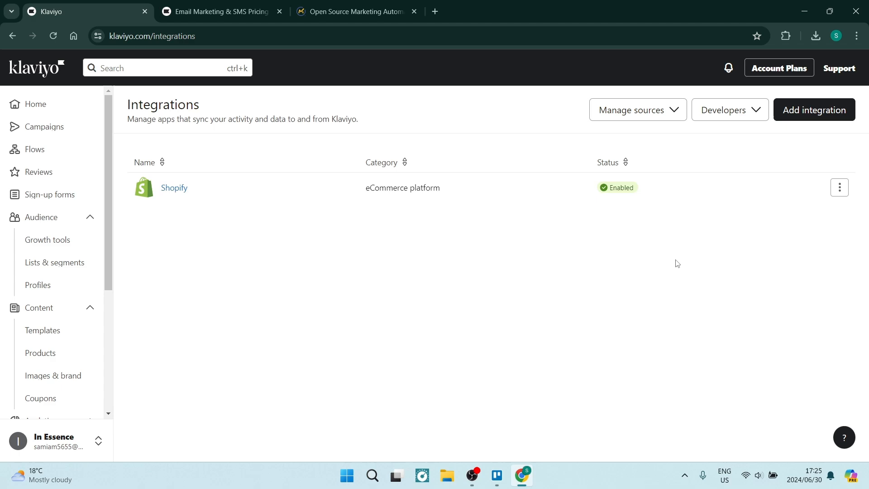
# Scroll through the Add integration catalogue, including Constant Contact and Facebook Advertising
pyautogui.click(813, 109)
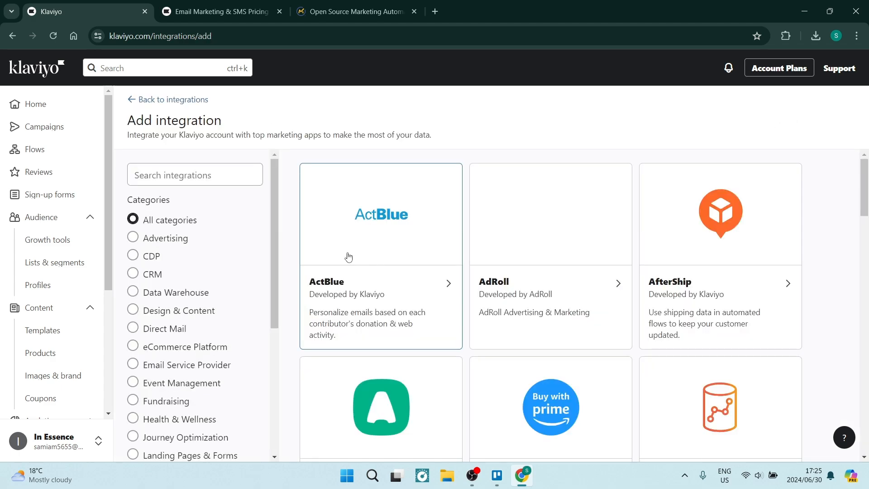
pyautogui.scroll(-3)
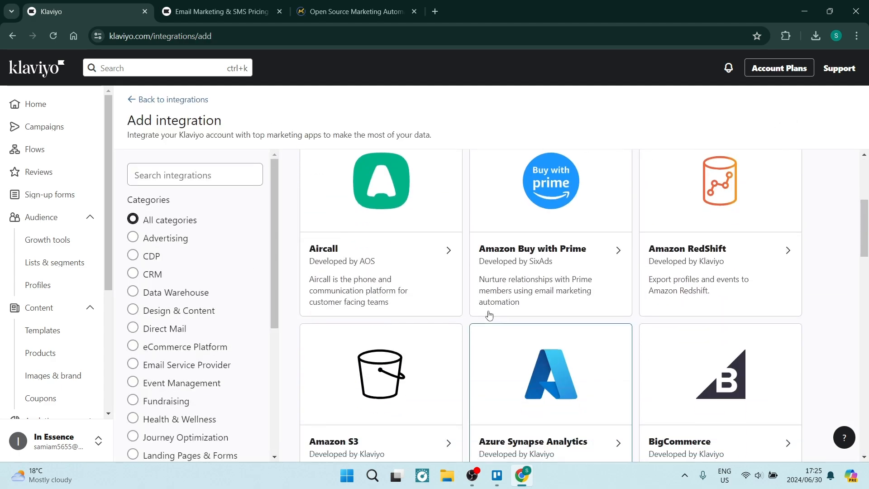
pyautogui.scroll(-3)
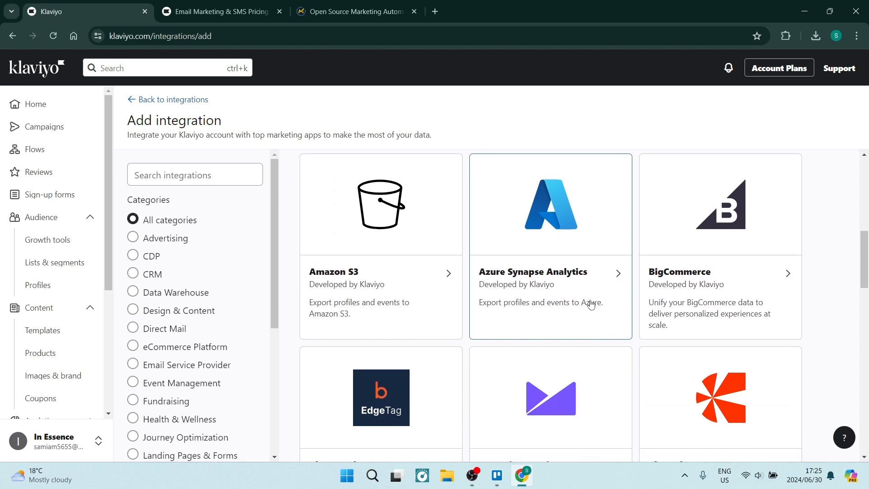
pyautogui.scroll(-3)
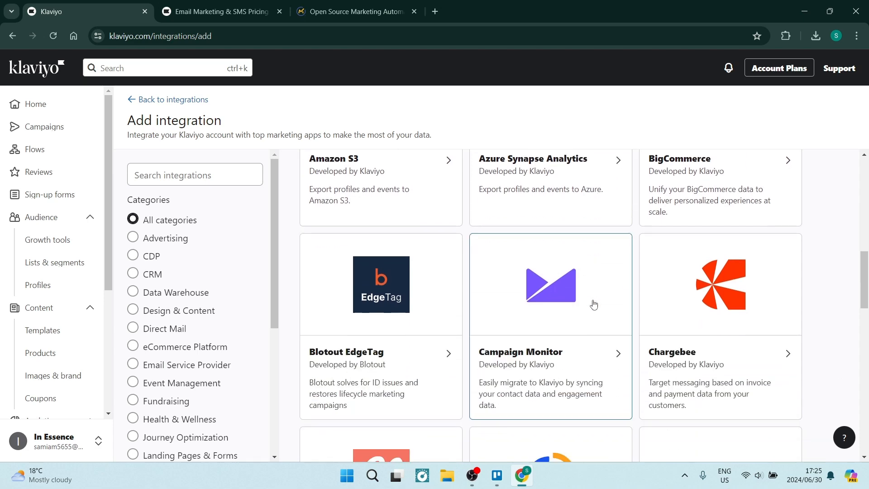
pyautogui.scroll(-3)
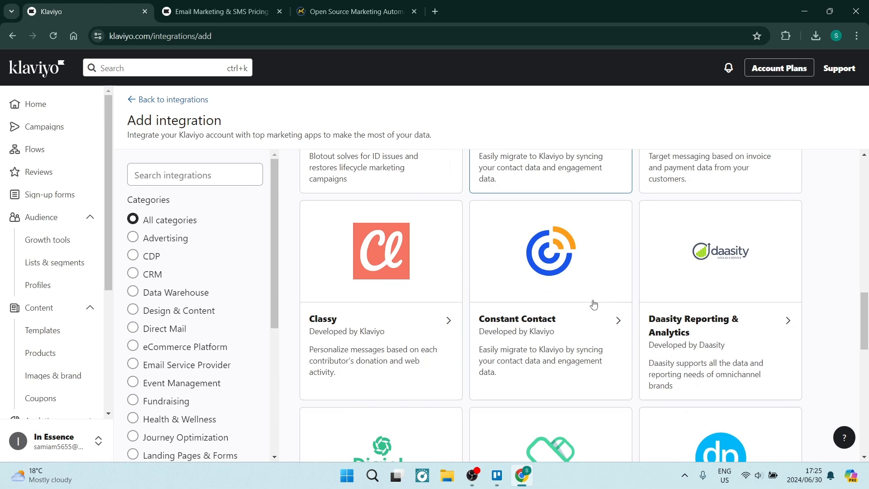
pyautogui.moveTo(613, 320)
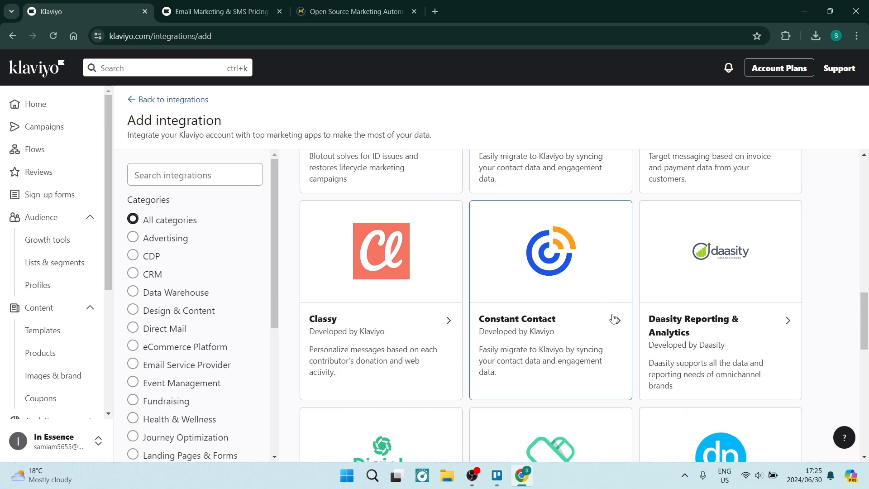
pyautogui.moveTo(612, 317)
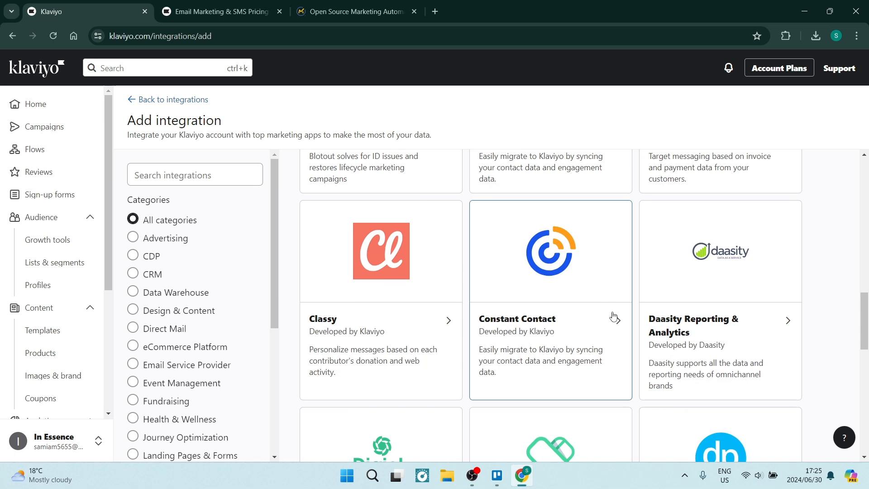
pyautogui.scroll(-3)
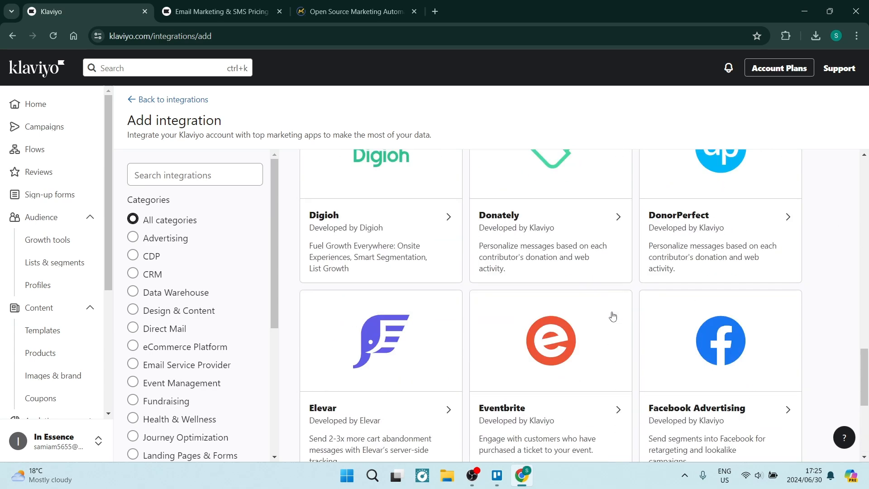
pyautogui.scroll(3)
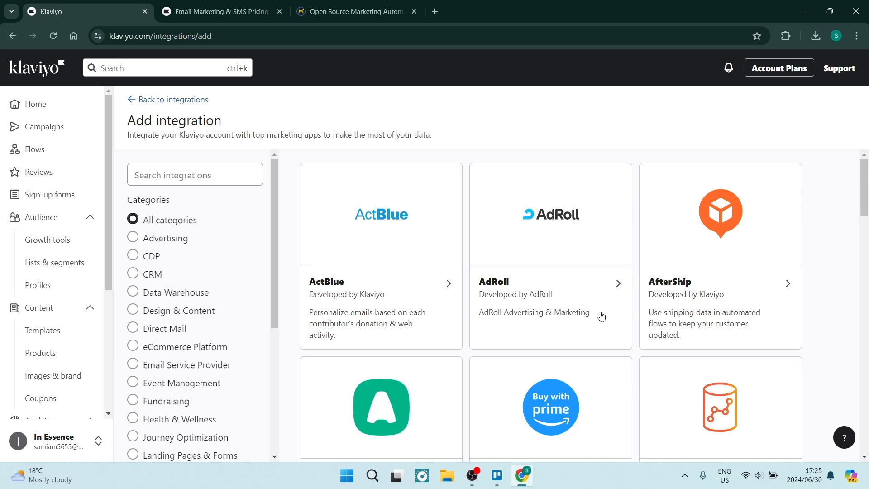
pyautogui.moveTo(374, 273)
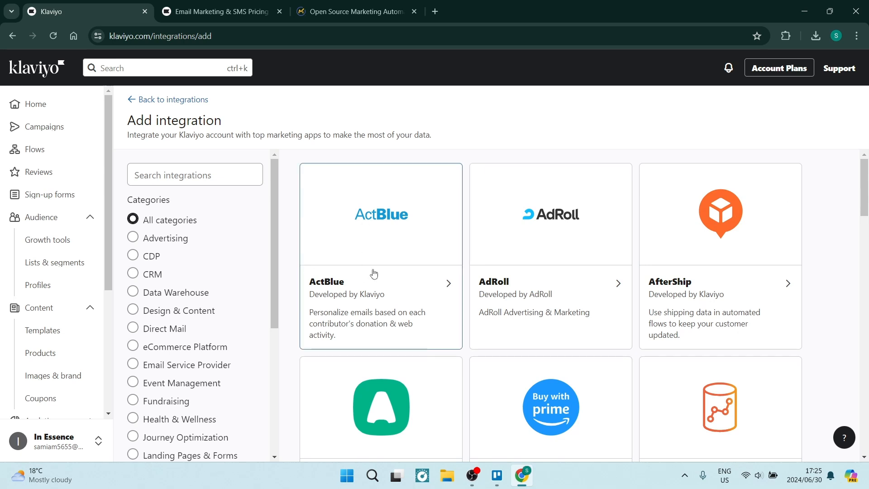
pyautogui.moveTo(348, 278)
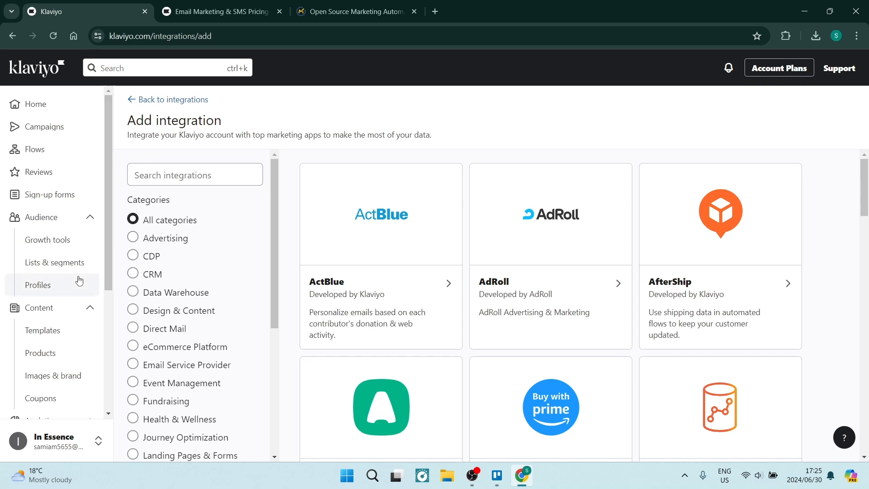
pyautogui.click(42, 330)
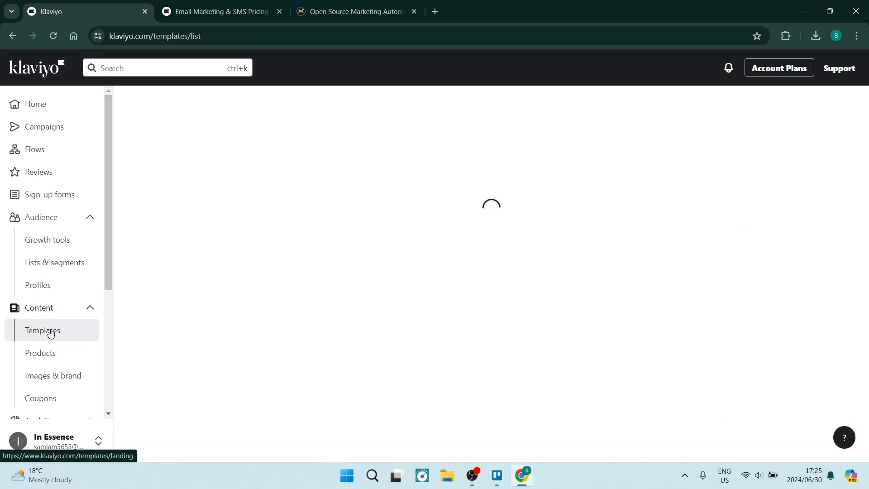
# View the Template library of themed designs, then switch to the Mautic site
pyautogui.click(42, 330)
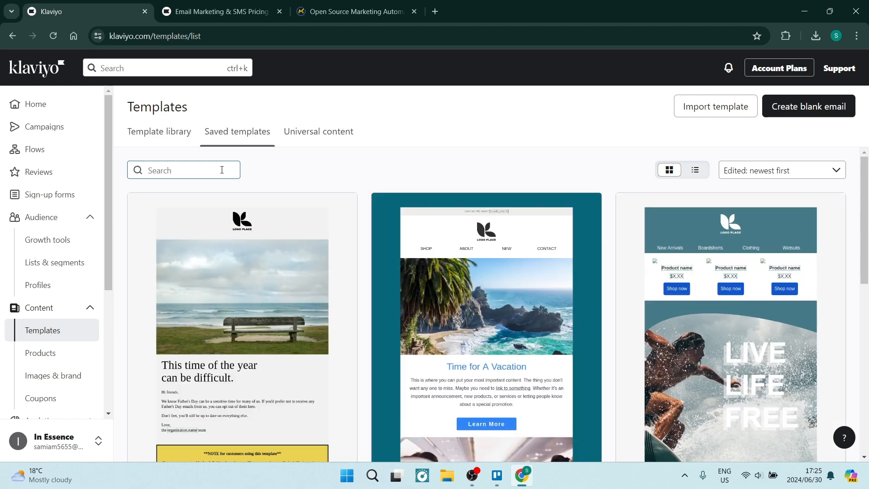
pyautogui.click(159, 132)
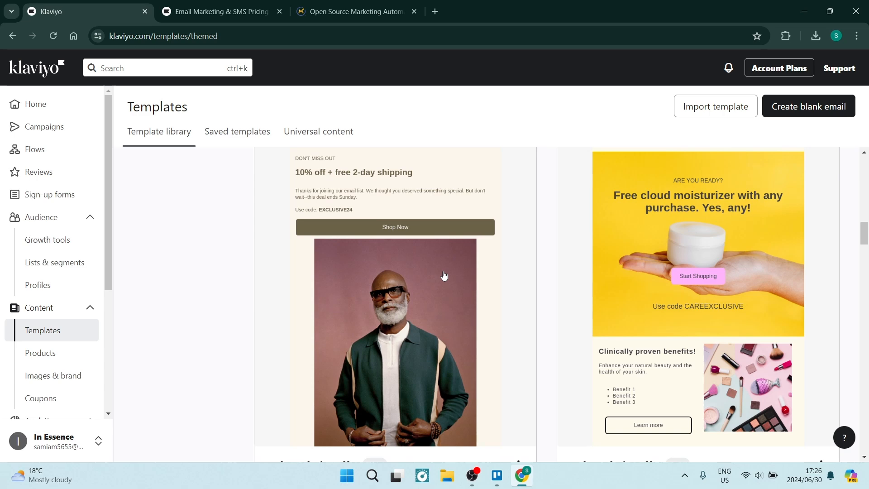
pyautogui.moveTo(463, 291)
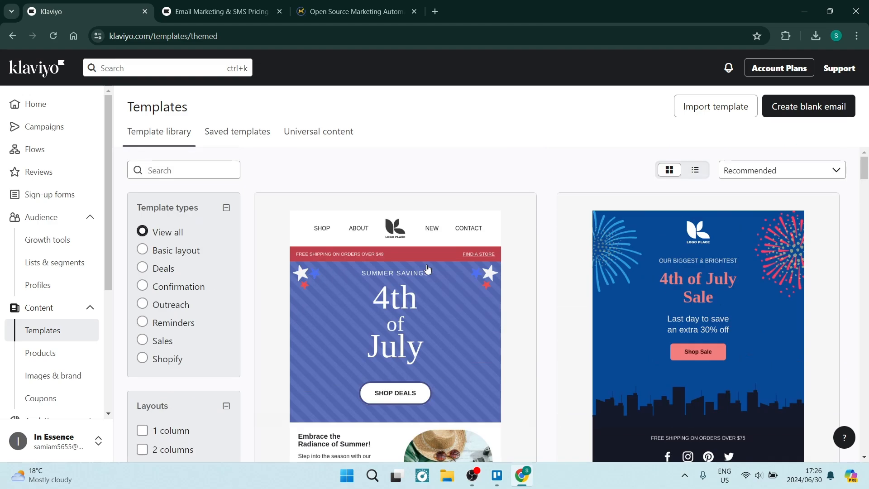
pyautogui.click(358, 10)
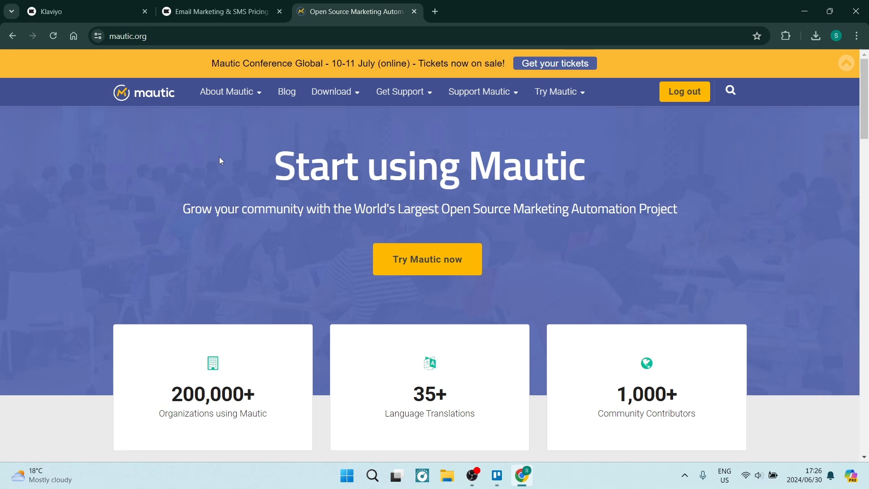
pyautogui.moveTo(234, 163)
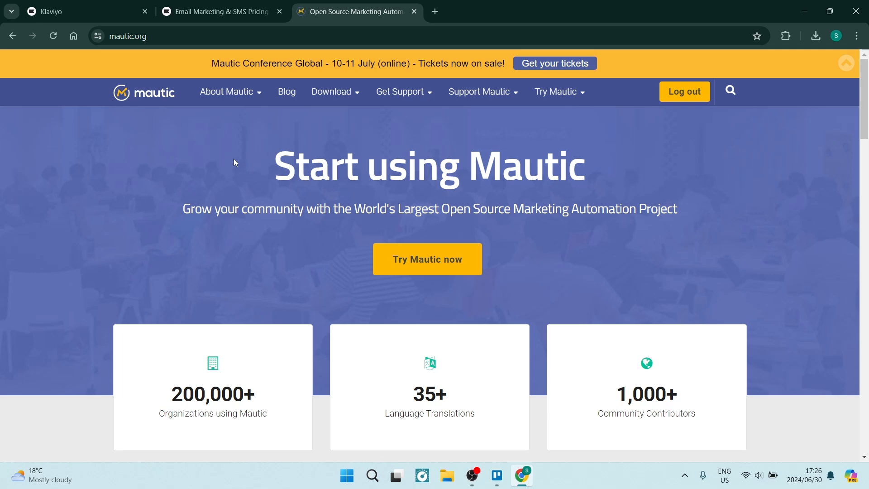
pyautogui.moveTo(446, 138)
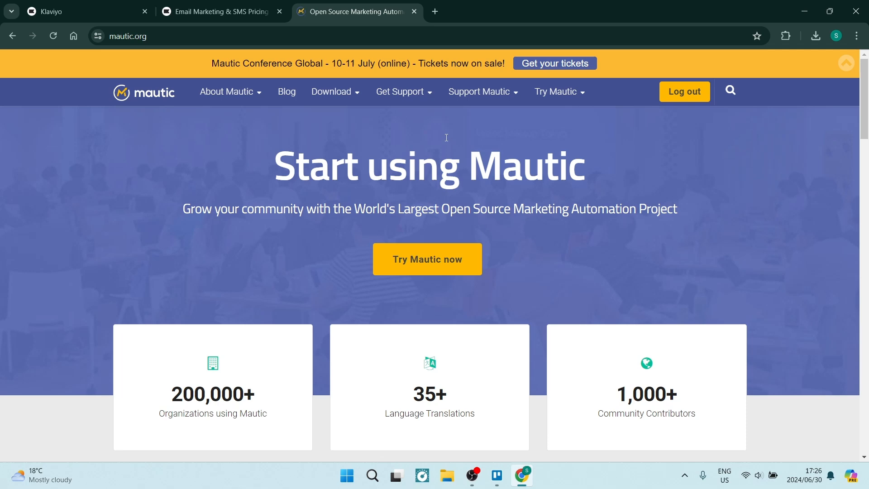
# Show Mautic's download options, then scroll through partners, Get Involved and integrating projects
pyautogui.click(331, 92)
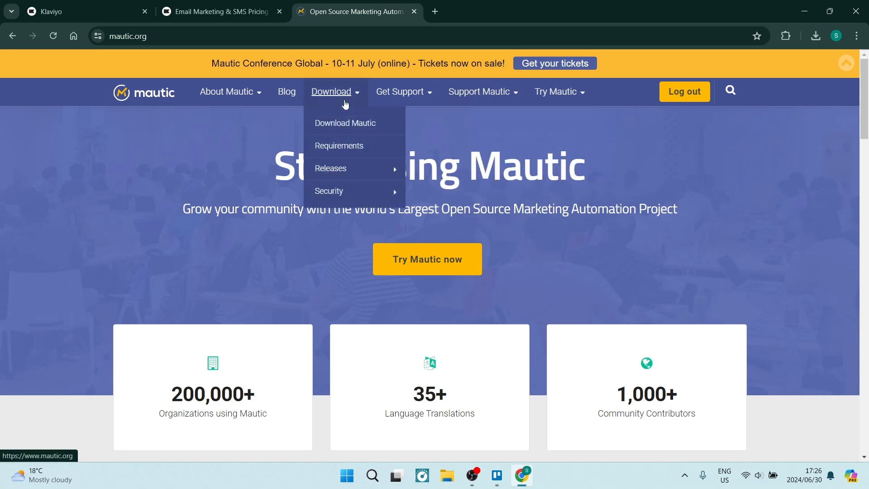
pyautogui.moveTo(339, 146)
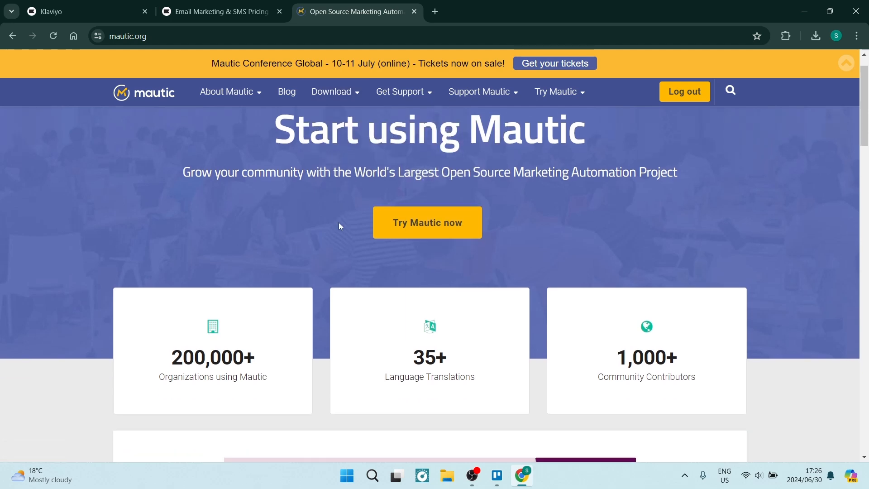
pyautogui.scroll(-3)
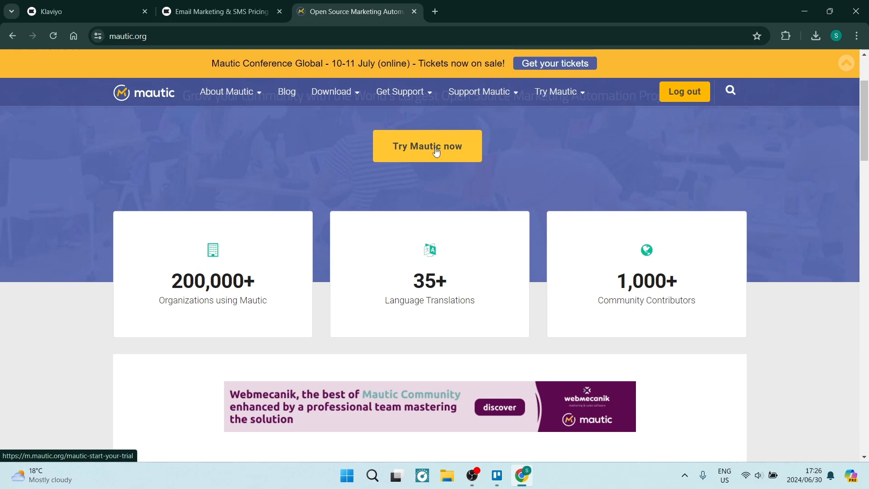
pyautogui.scroll(-3)
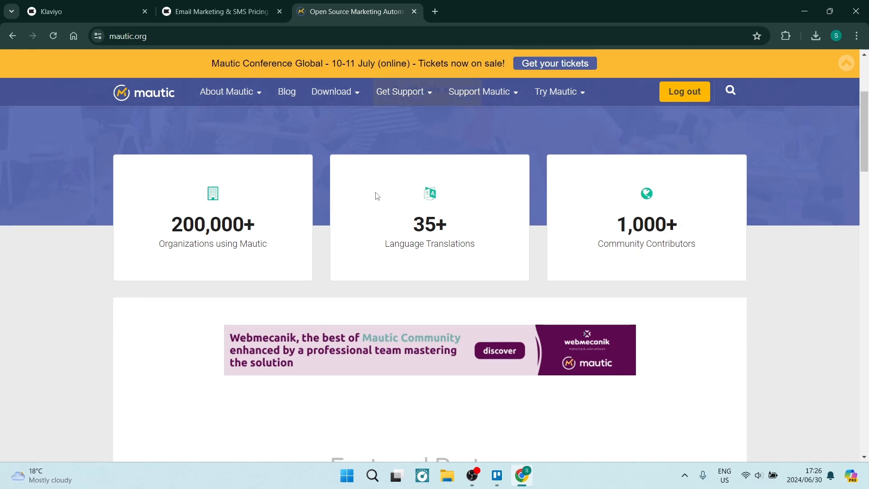
pyautogui.moveTo(392, 209)
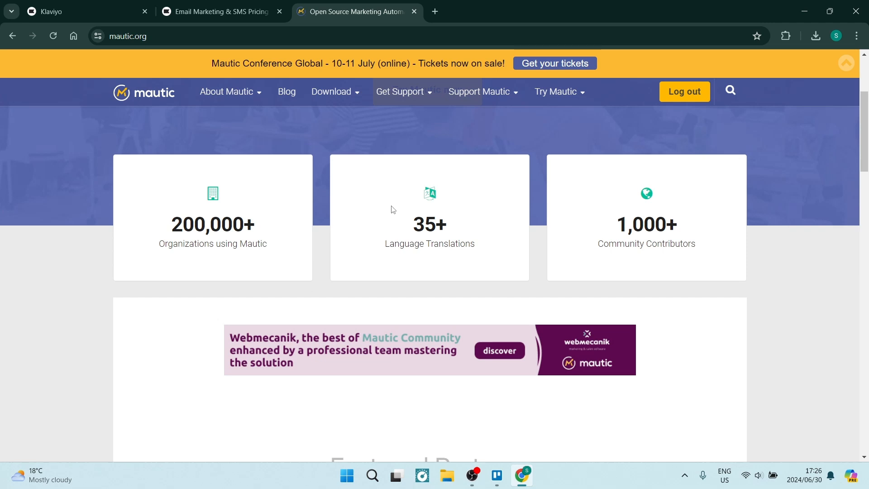
pyautogui.moveTo(585, 242)
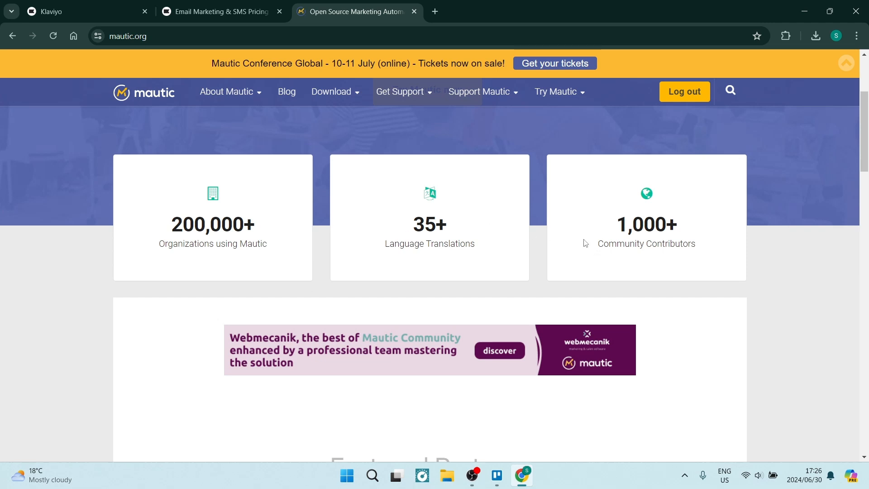
pyautogui.scroll(-3)
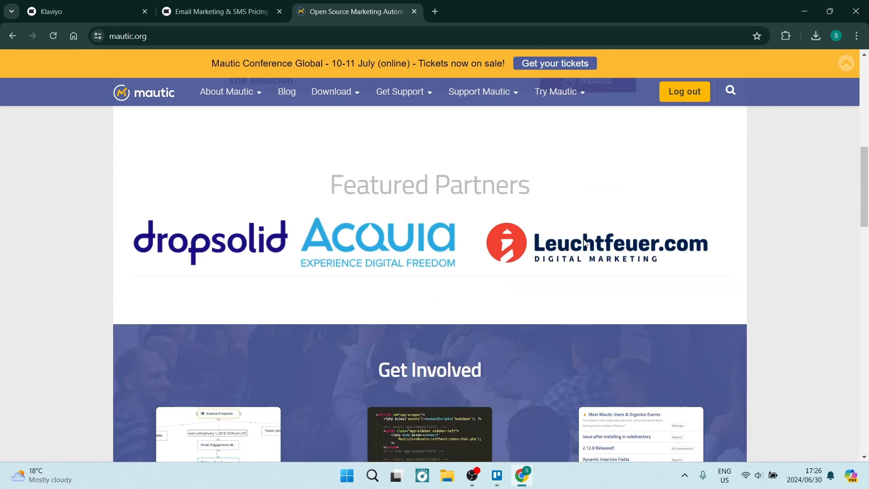
pyautogui.scroll(-3)
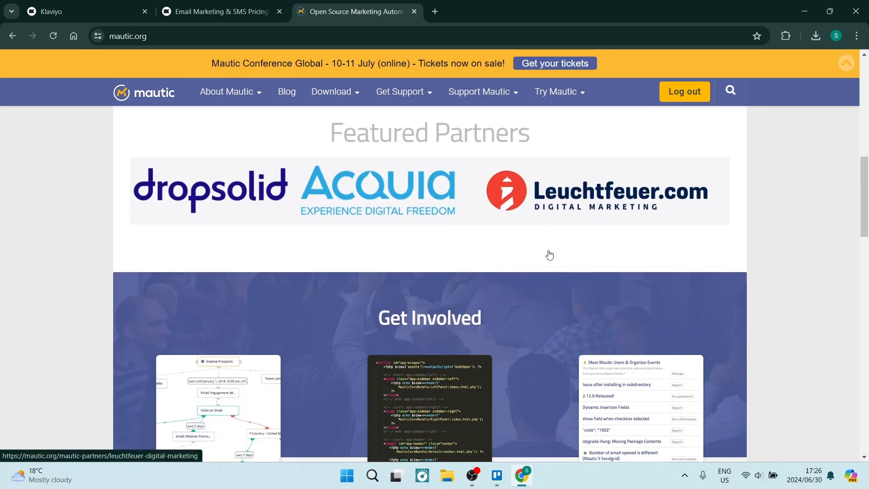
pyautogui.scroll(-3)
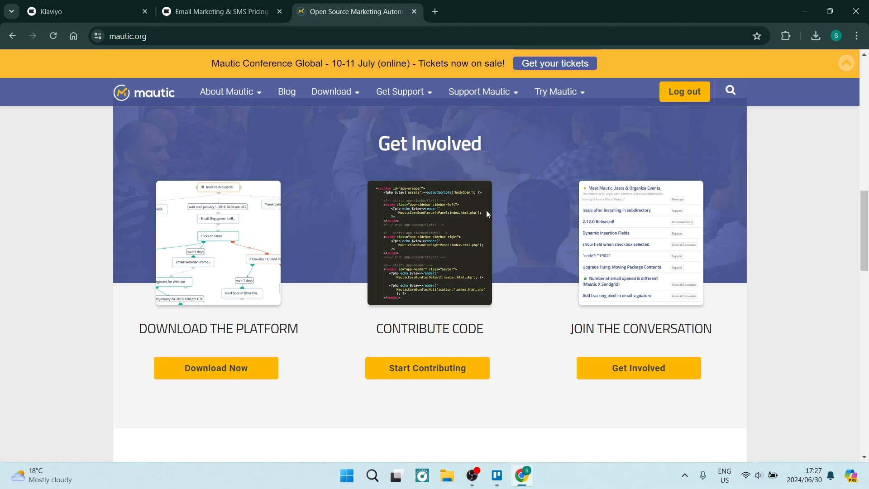
pyautogui.moveTo(415, 257)
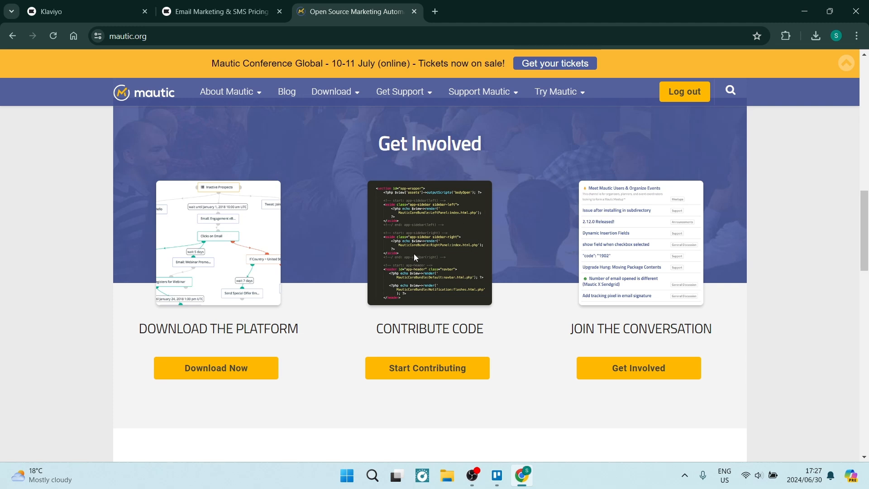
pyautogui.moveTo(429, 251)
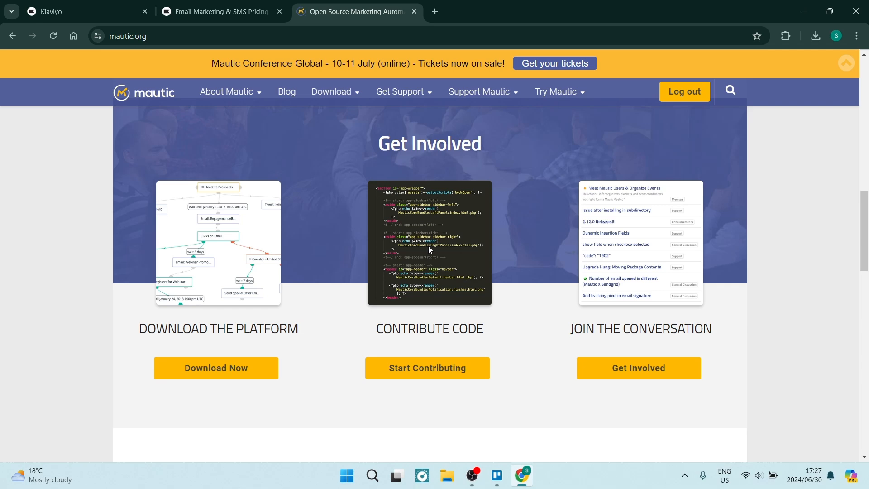
pyautogui.scroll(-3)
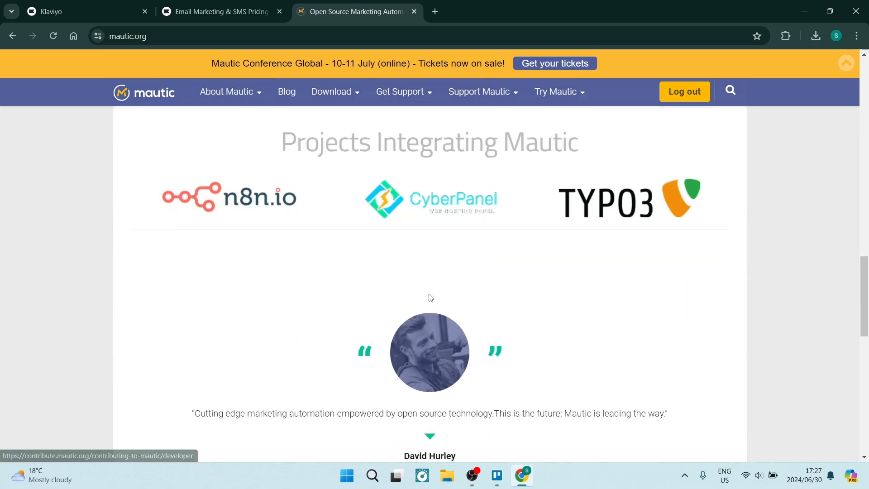
pyautogui.scroll(3)
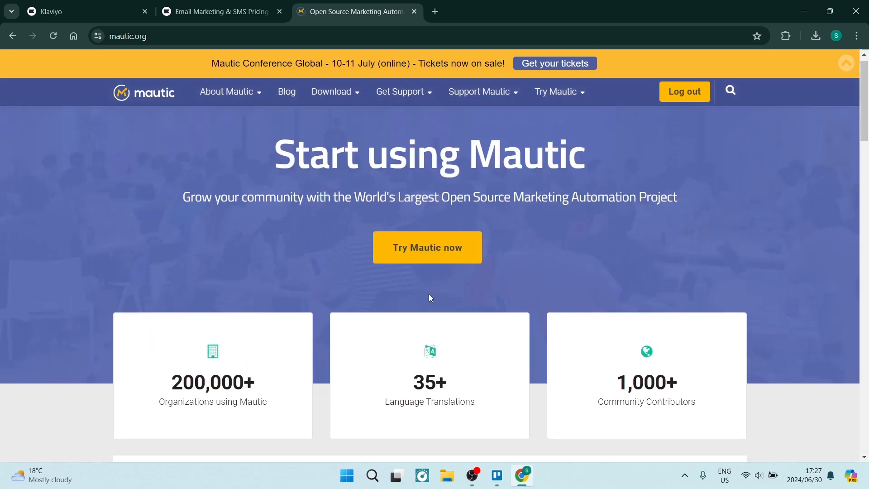
pyautogui.scroll(-3)
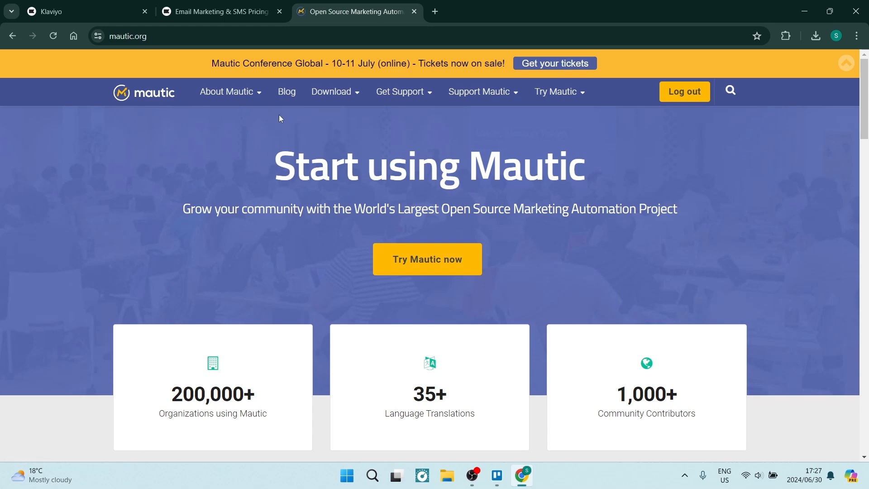
pyautogui.click(400, 91)
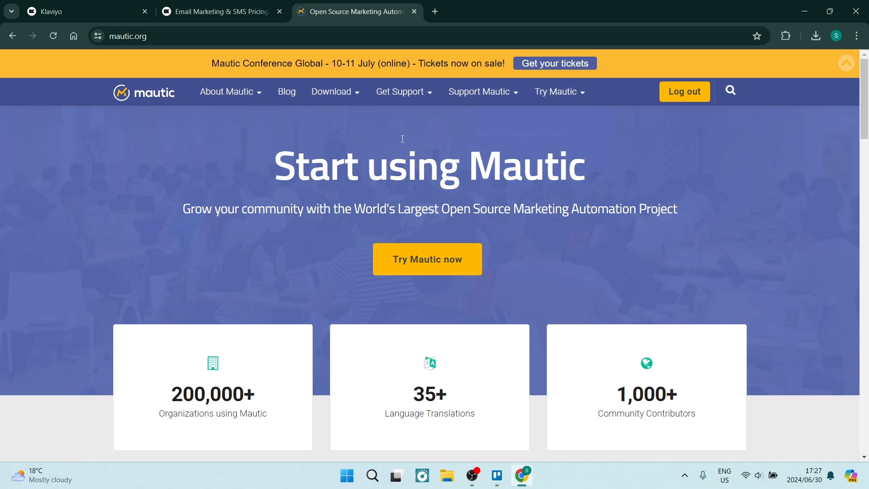
pyautogui.moveTo(500, 123)
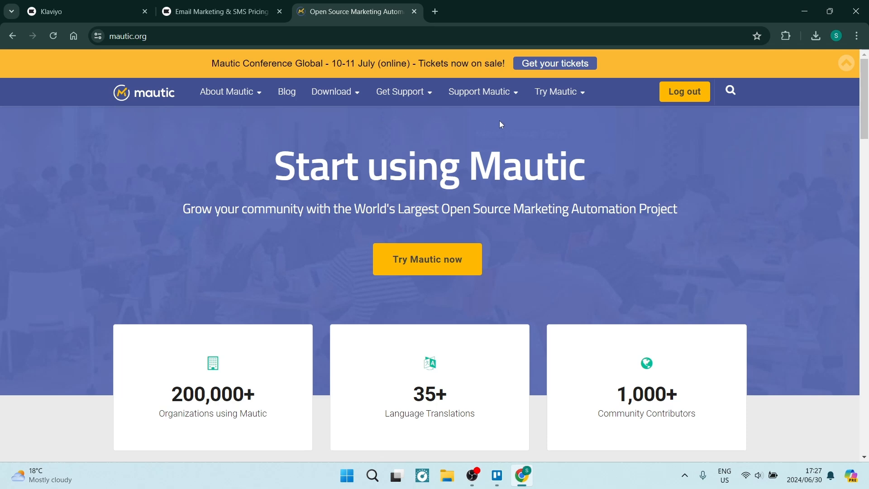
pyautogui.moveTo(554, 126)
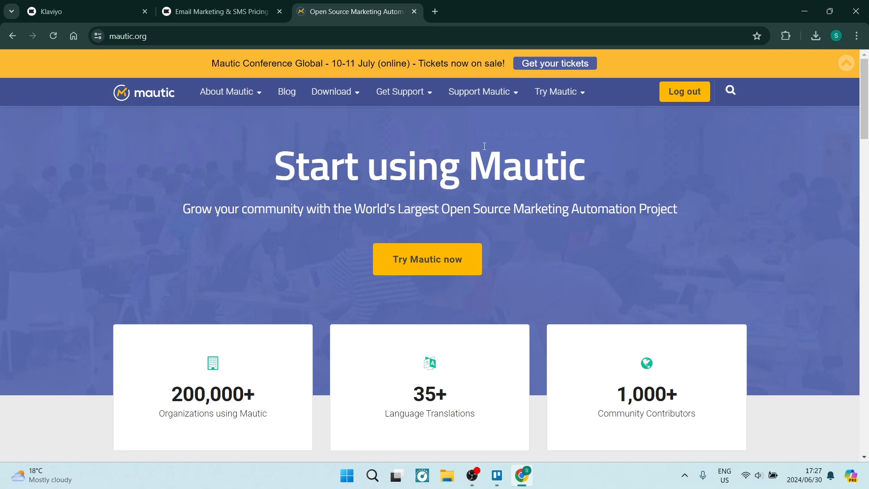
pyautogui.moveTo(525, 133)
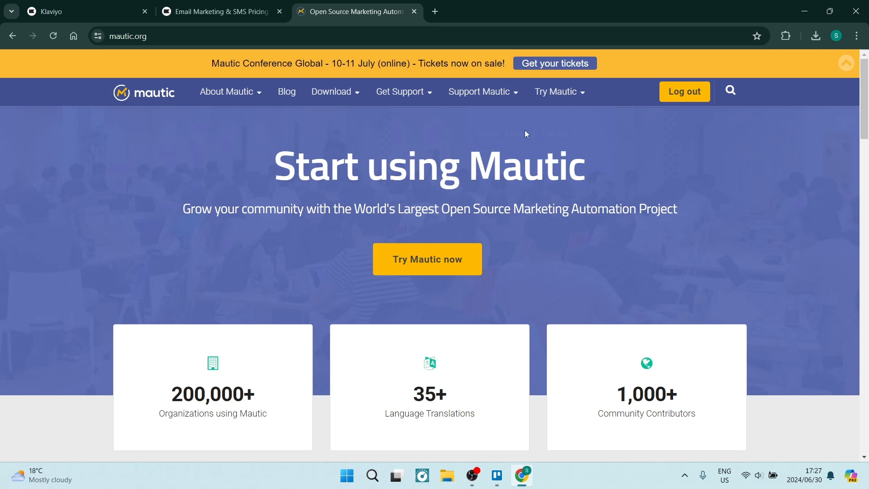
# On Klaviyo's pricing page, set monthly SMS credits to 150 for $45/month
pyautogui.click(220, 11)
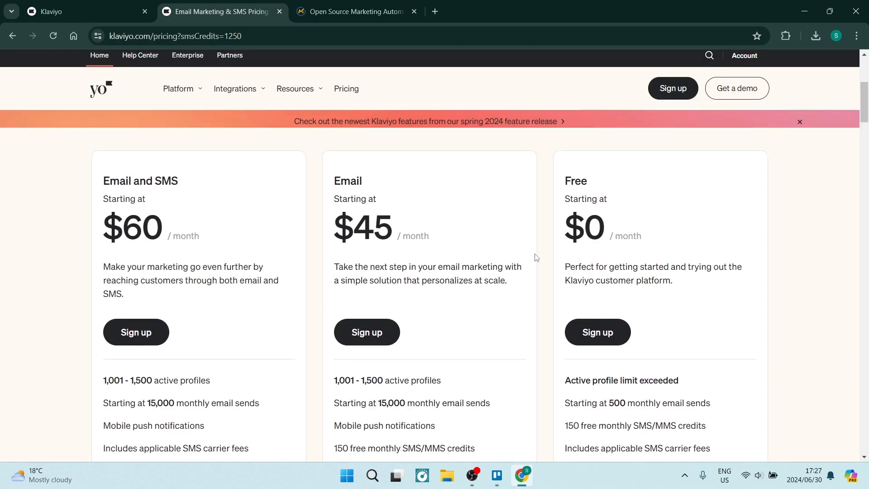
pyautogui.scroll(-3)
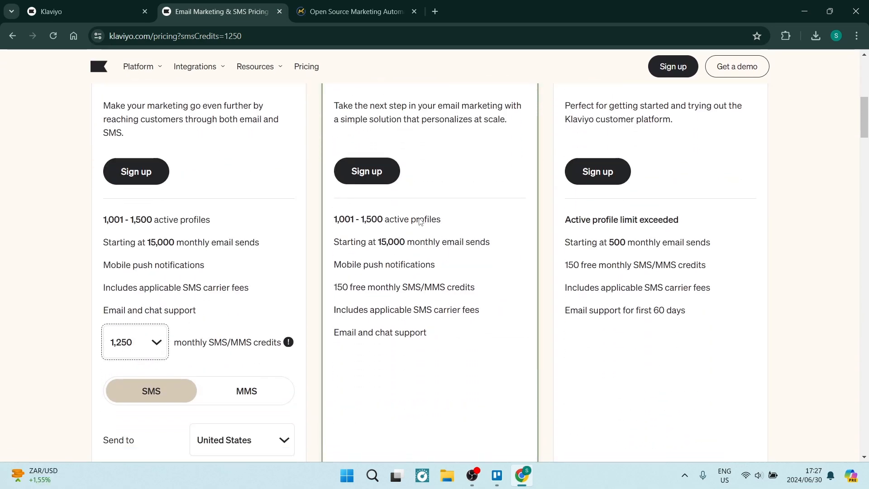
pyautogui.scroll(-3)
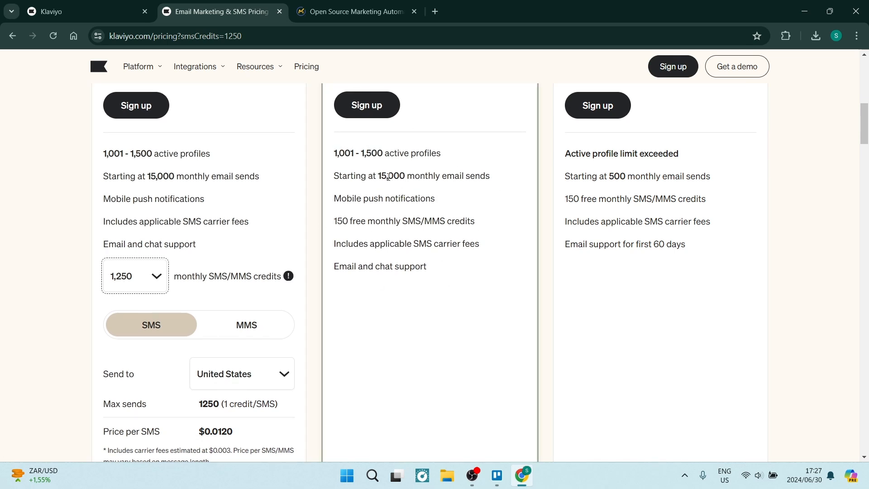
pyautogui.moveTo(417, 186)
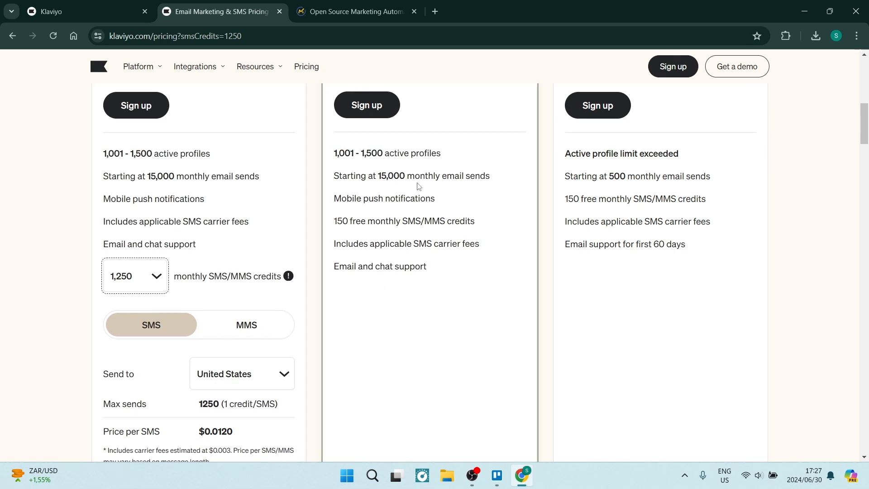
pyautogui.moveTo(405, 170)
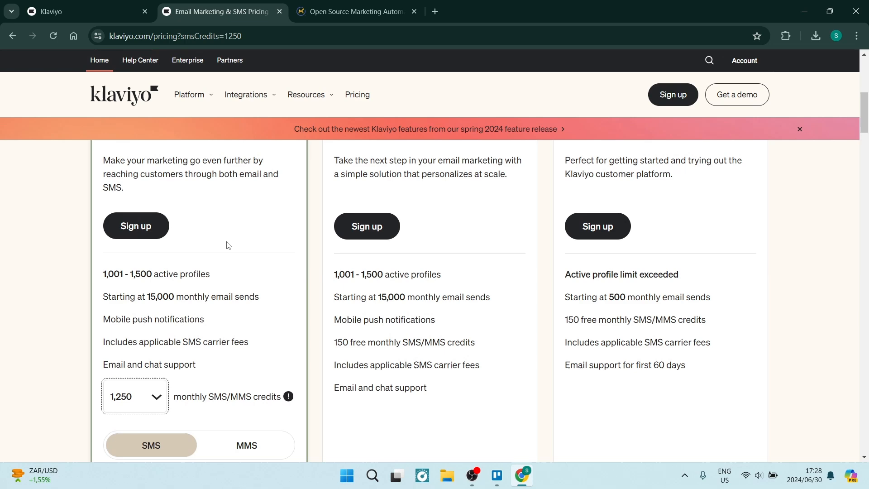
pyautogui.click(135, 396)
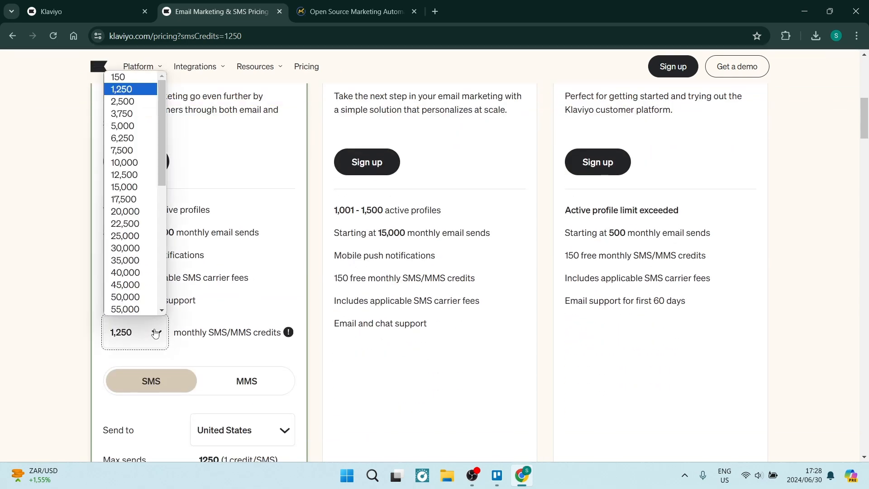
pyautogui.click(118, 77)
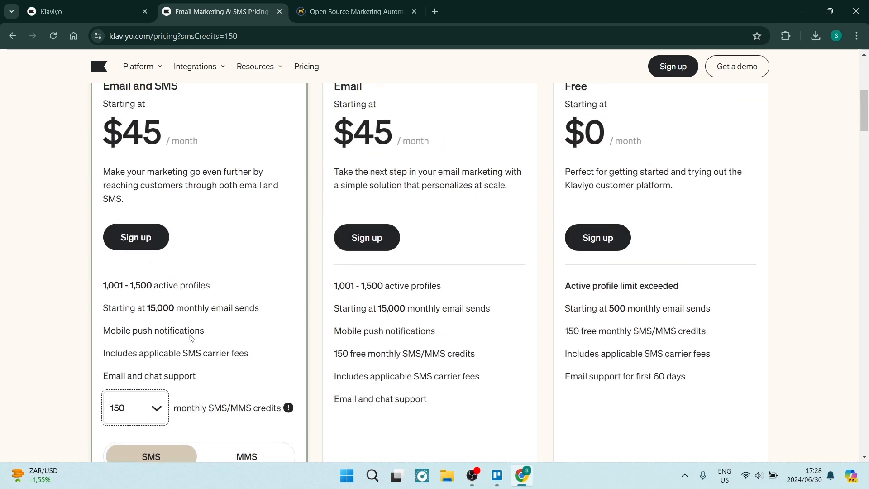
pyautogui.scroll(-3)
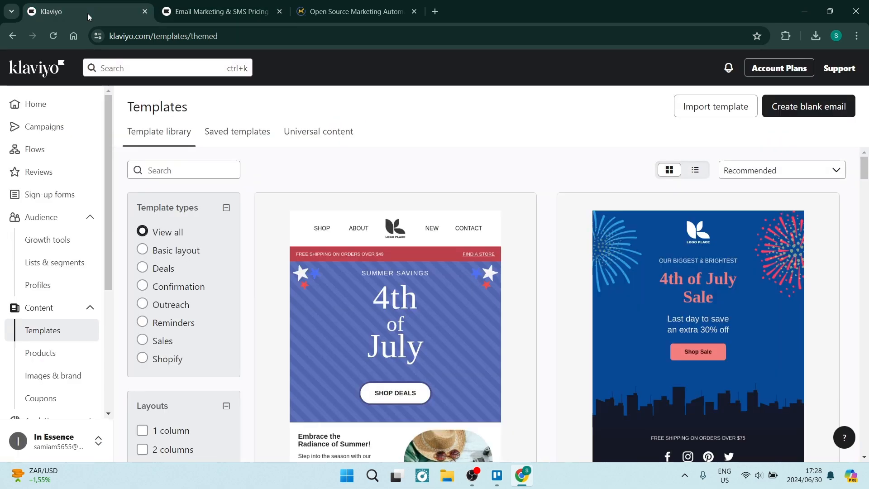
# Revisit the mautic.org homepage, then open Klaviyo's Home performance dashboard
pyautogui.click(358, 11)
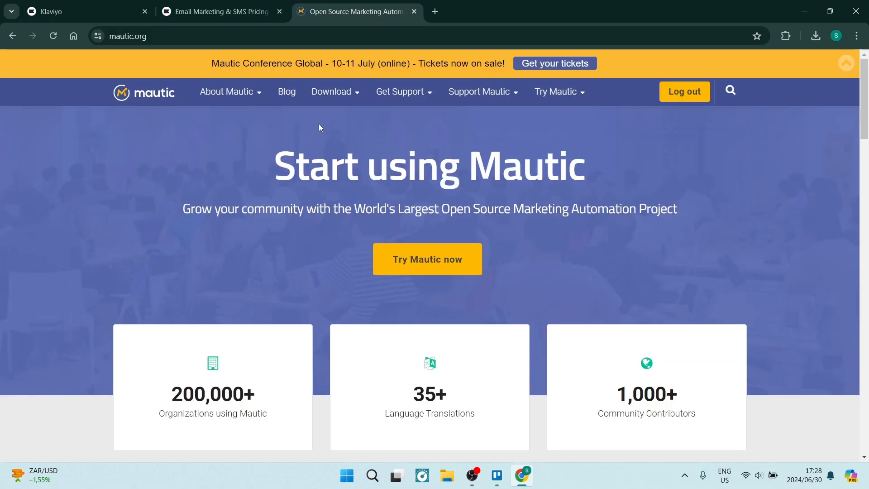
pyautogui.click(331, 91)
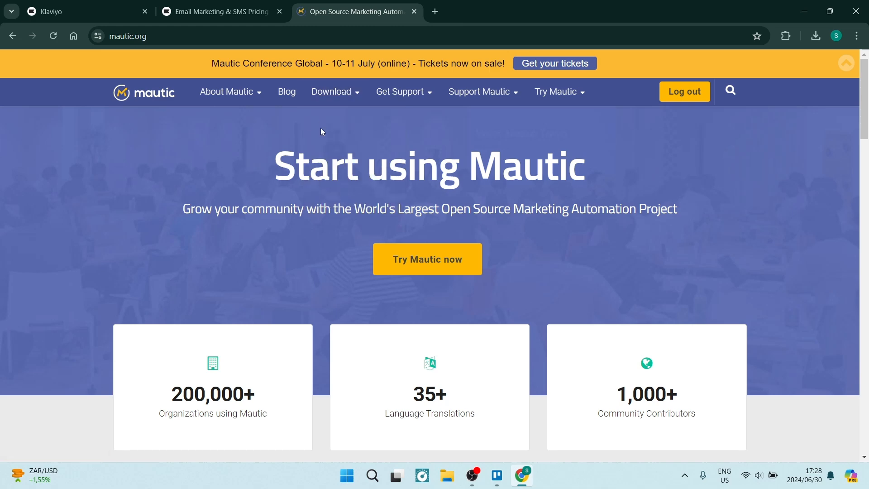
pyautogui.moveTo(323, 136)
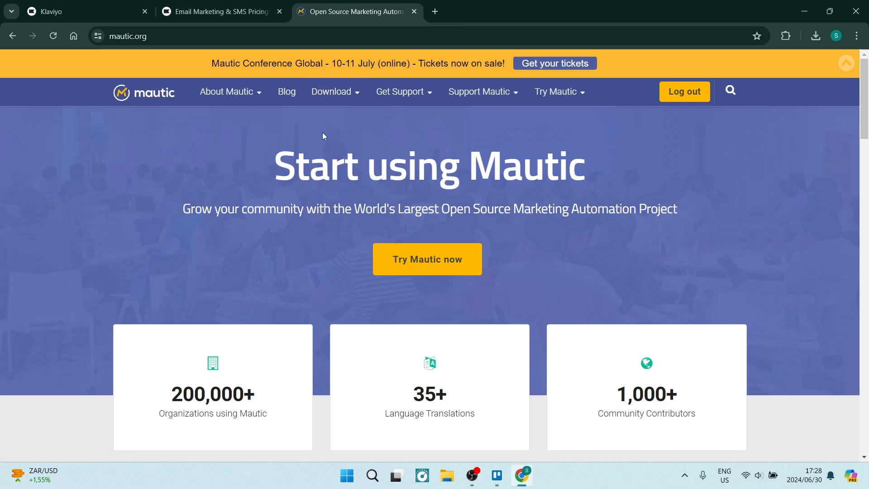
pyautogui.moveTo(388, 115)
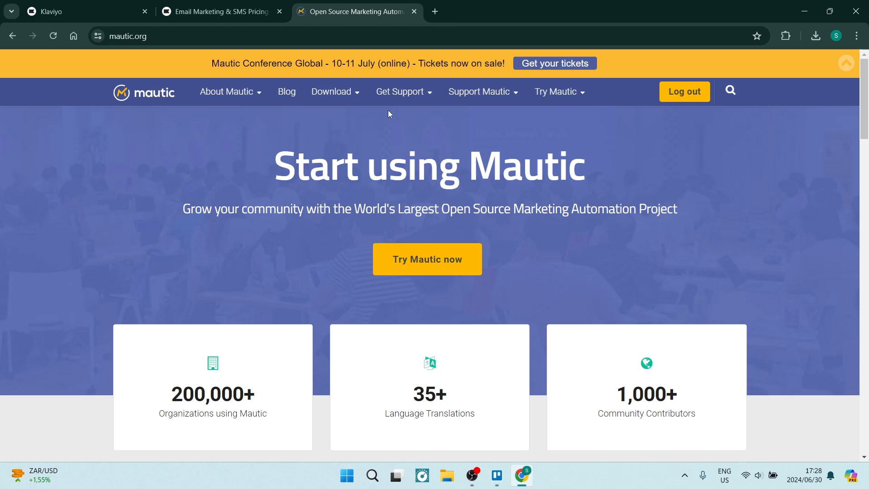
pyautogui.click(400, 91)
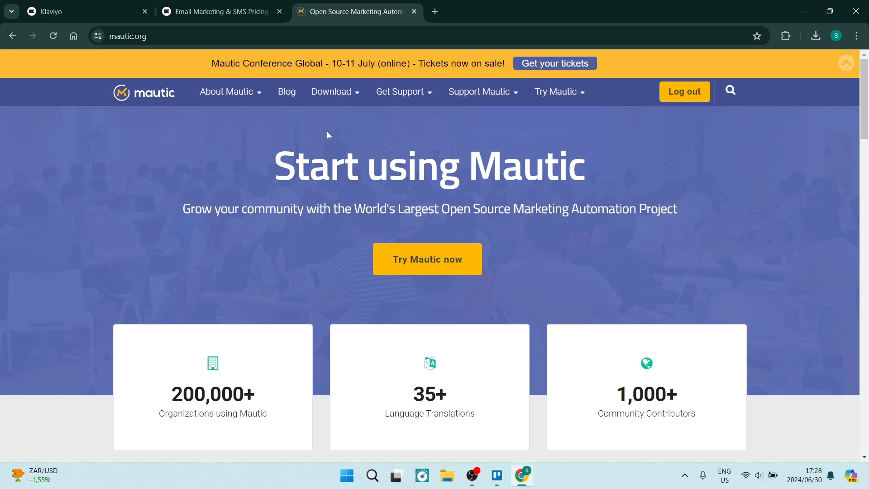
pyautogui.click(84, 11)
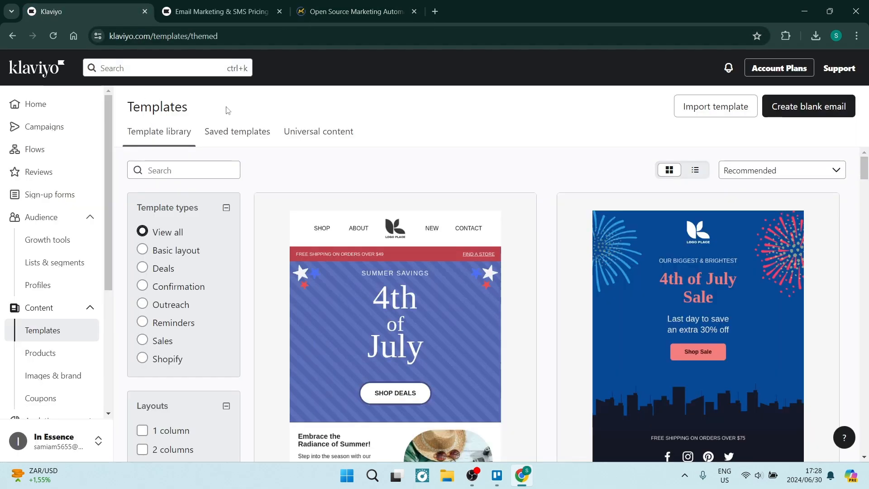
pyautogui.click(35, 104)
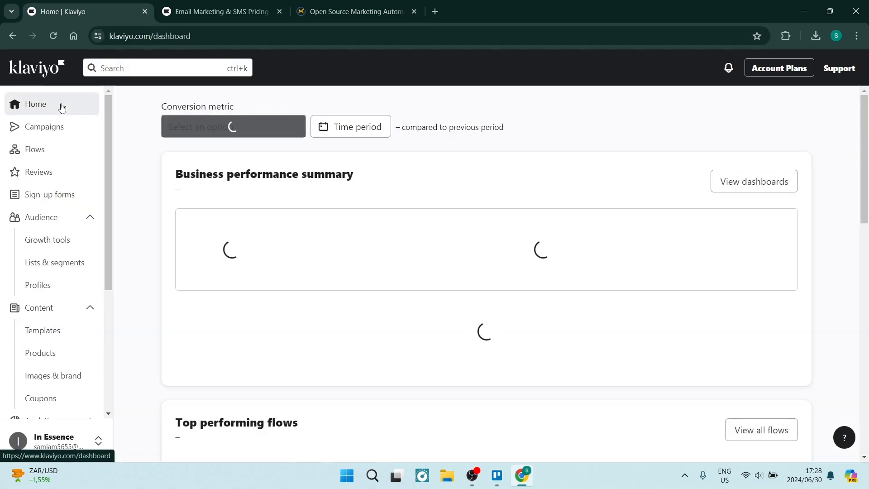